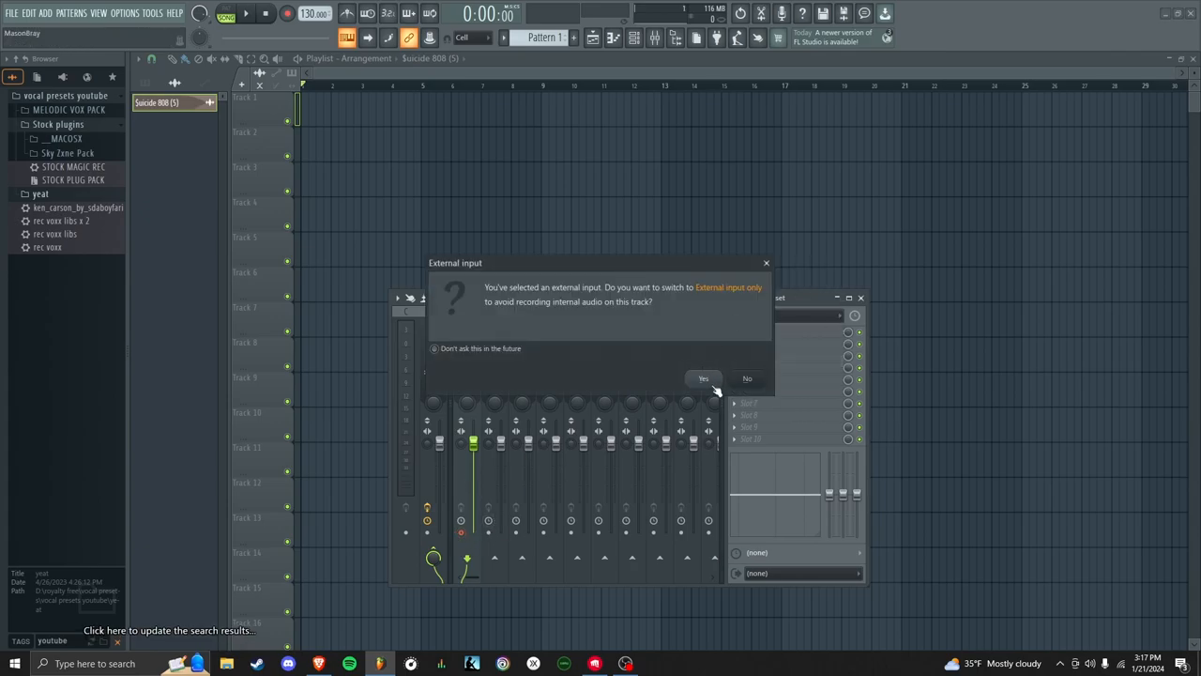
# Set Track 1 to record only the external input for the raw No Preset vocal take
pyautogui.click(704, 379)
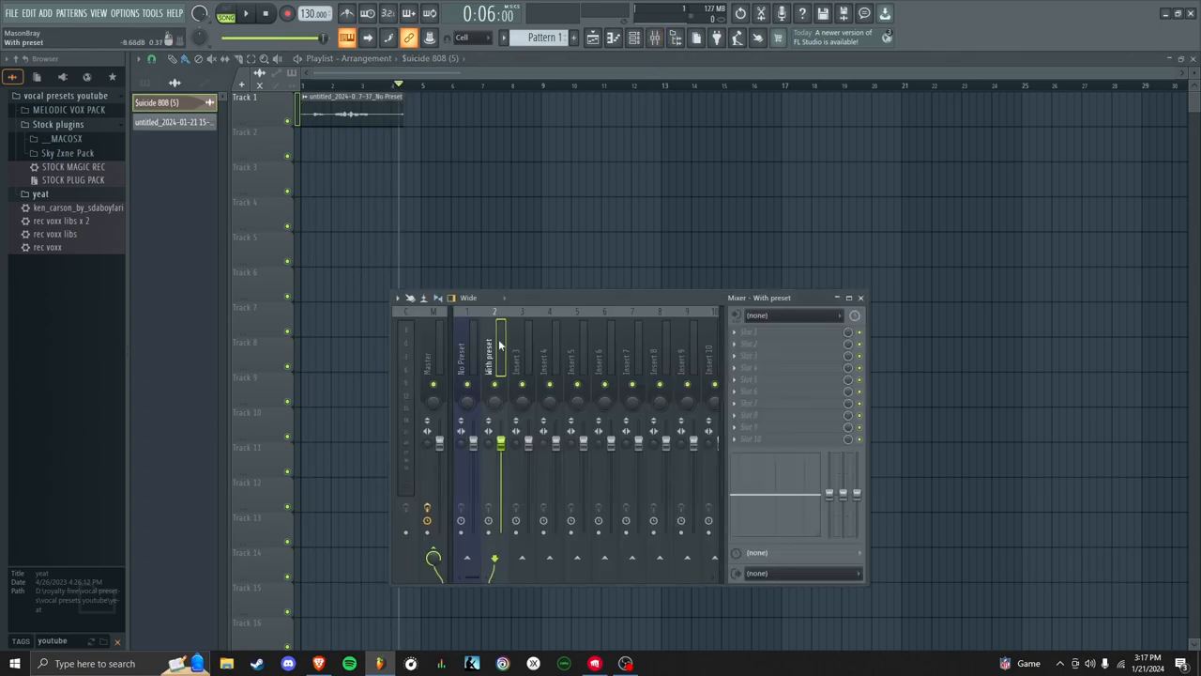
# Load the STOCK MAGIC REC vocal preset chain onto the next mixer insert
pyautogui.click(71, 167)
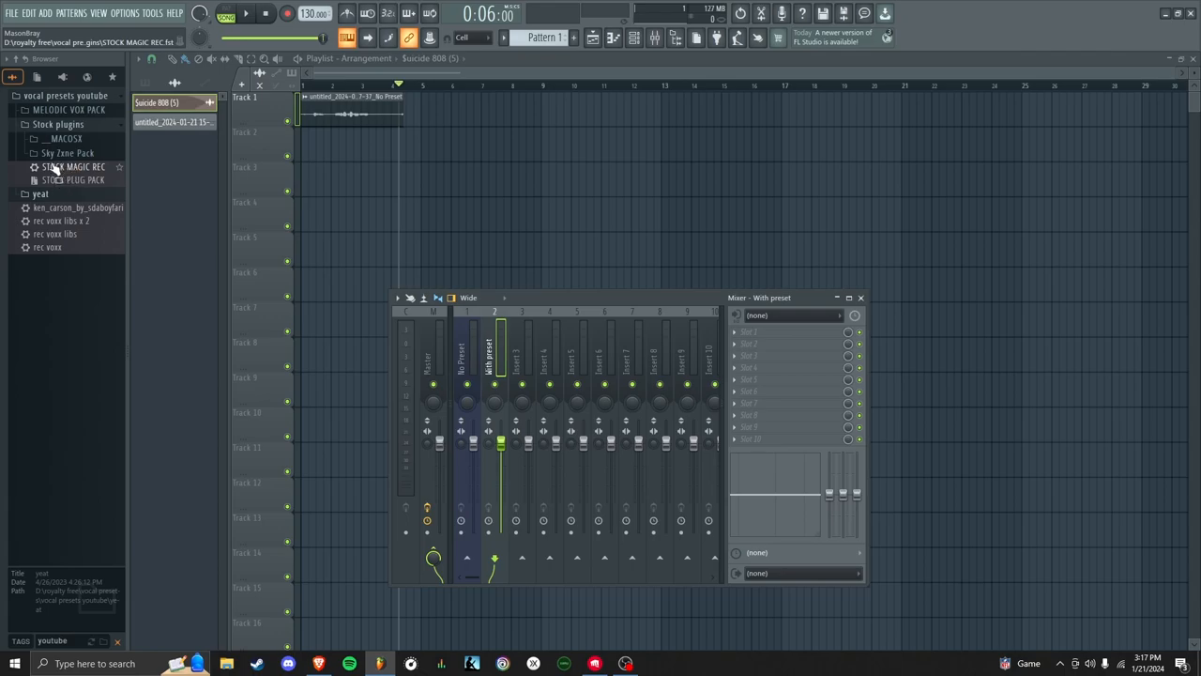
pyautogui.moveTo(73, 167); pyautogui.dragTo(90, 197)
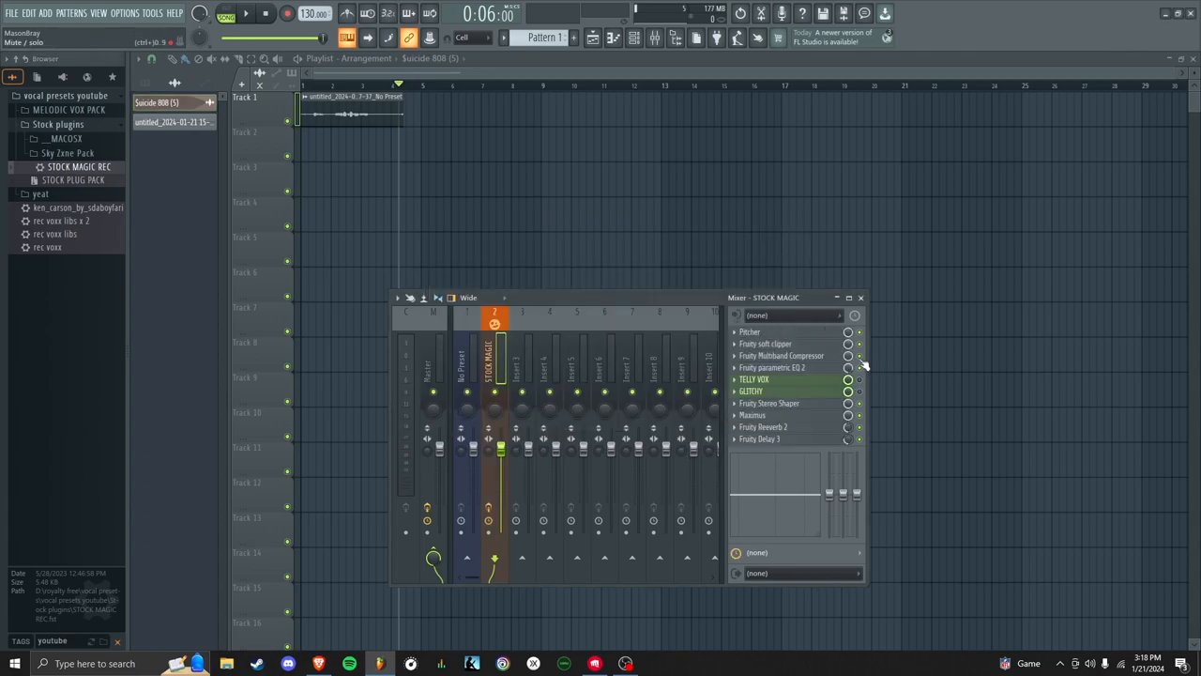
pyautogui.click(749, 331)
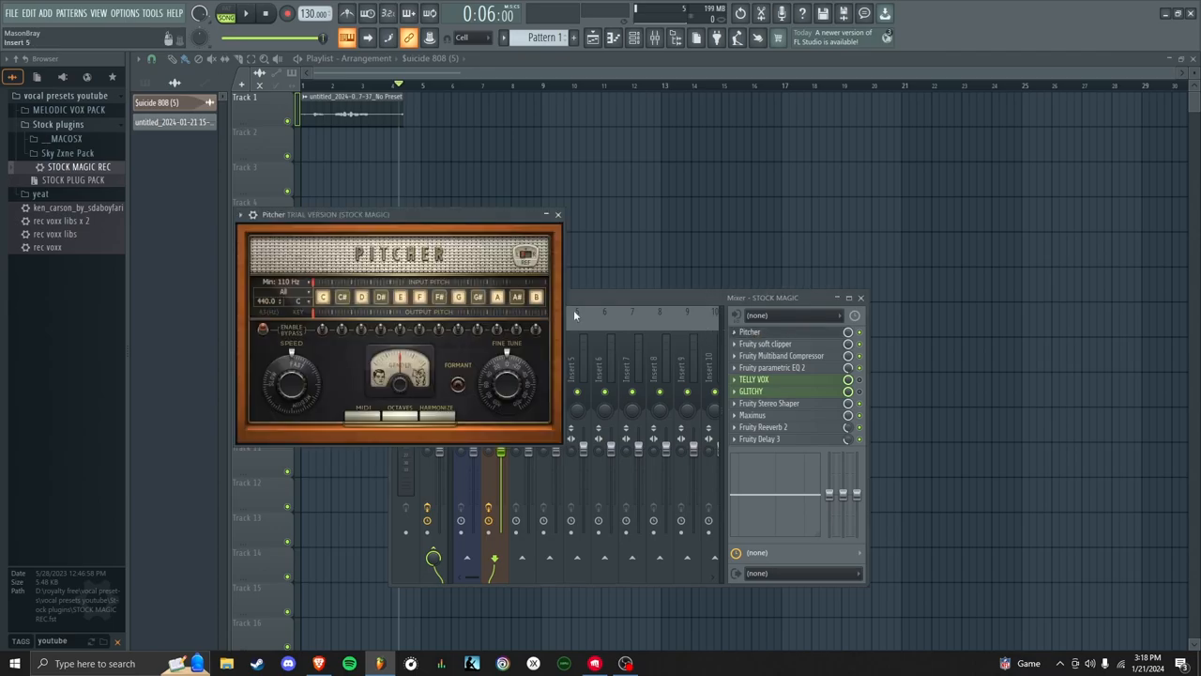
pyautogui.click(557, 214)
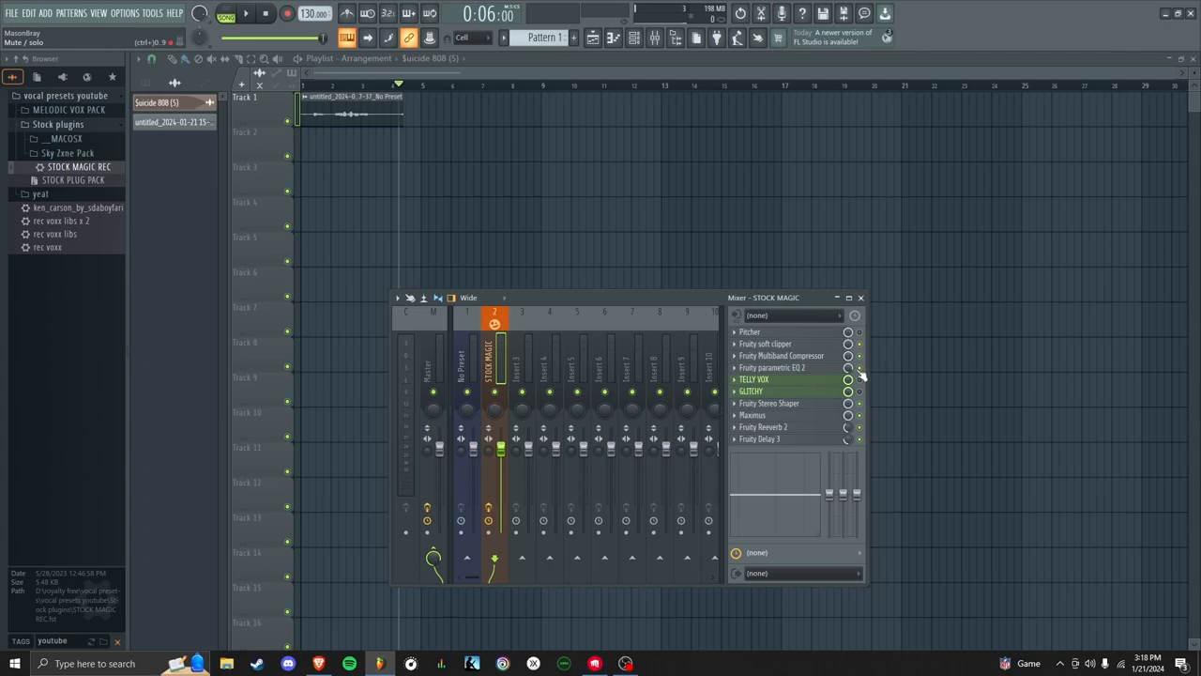
pyautogui.click(773, 366)
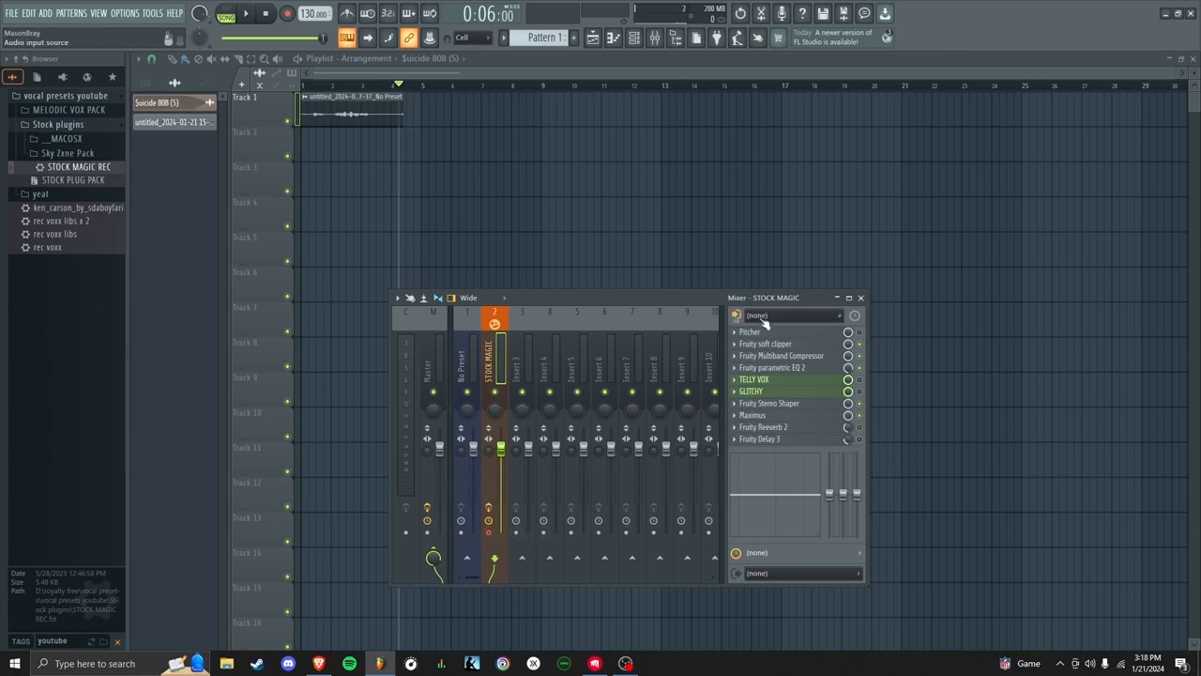
# Record the microphone through STOCK MAGIC onto Track 2 and label the raw track 'no preset'
pyautogui.click(795, 315)
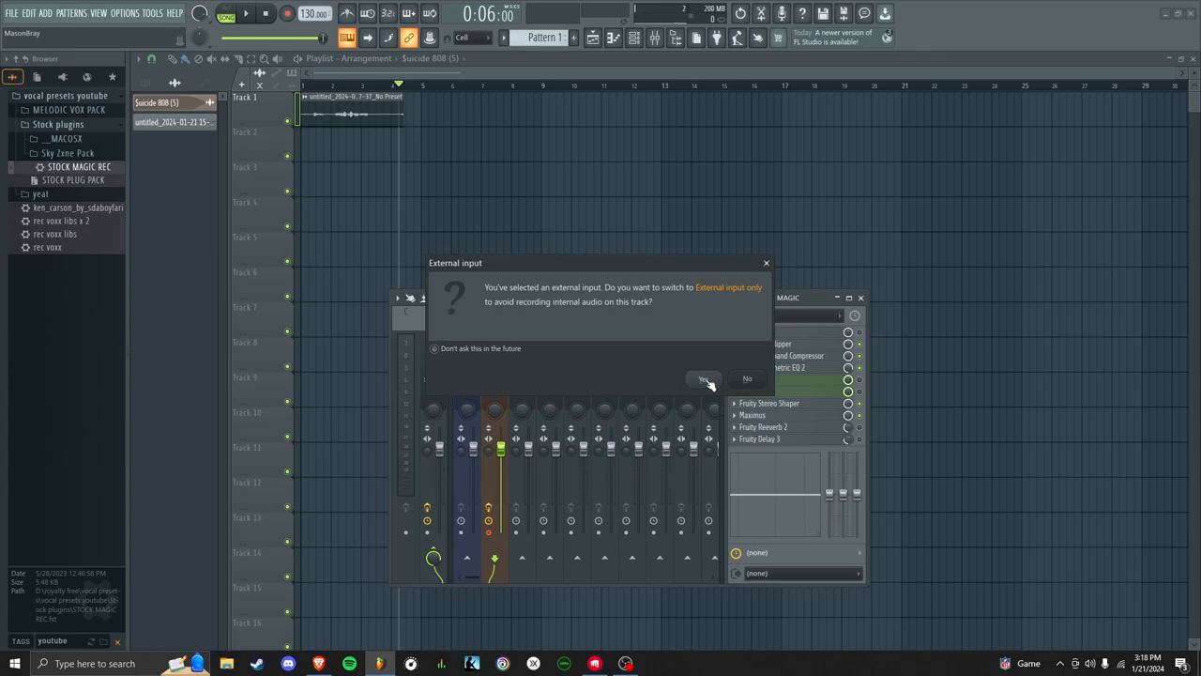
pyautogui.click(702, 380)
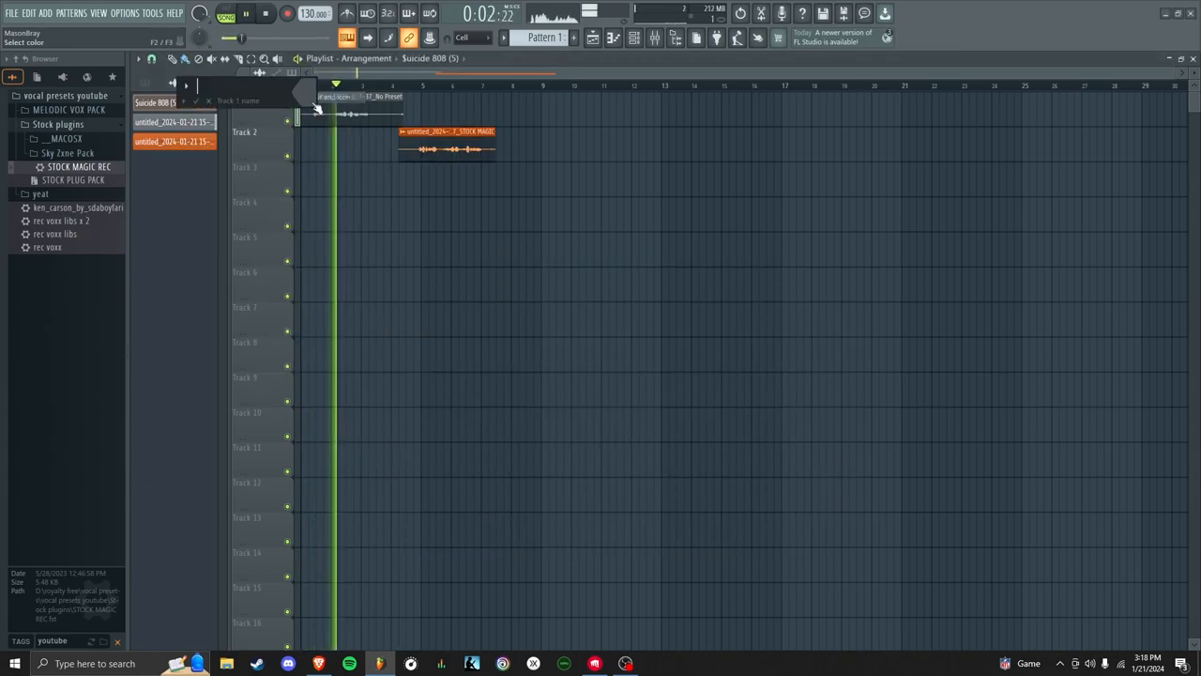
pyautogui.write('no [p')
pyautogui.click(257, 132)
pyautogui.write('vocal')
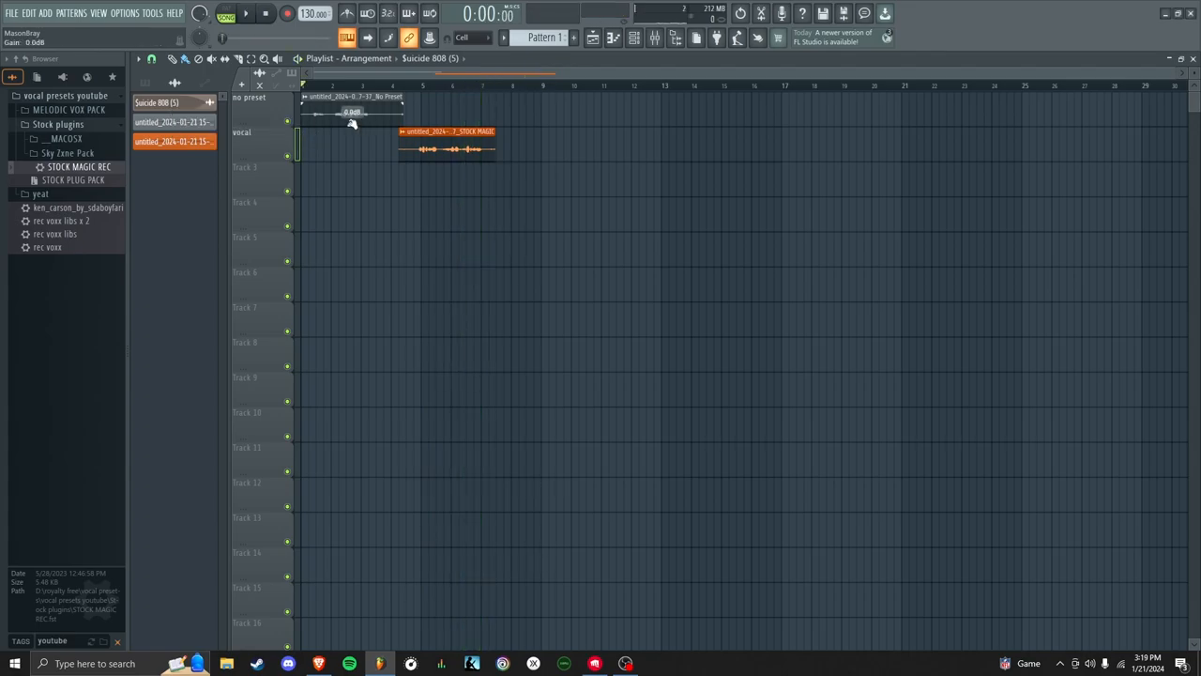
# Raise the gain of the raw No Preset clip so it plays louder than the STOCK MAGIC take
pyautogui.moveTo(353, 122); pyautogui.dragTo(353, 114)
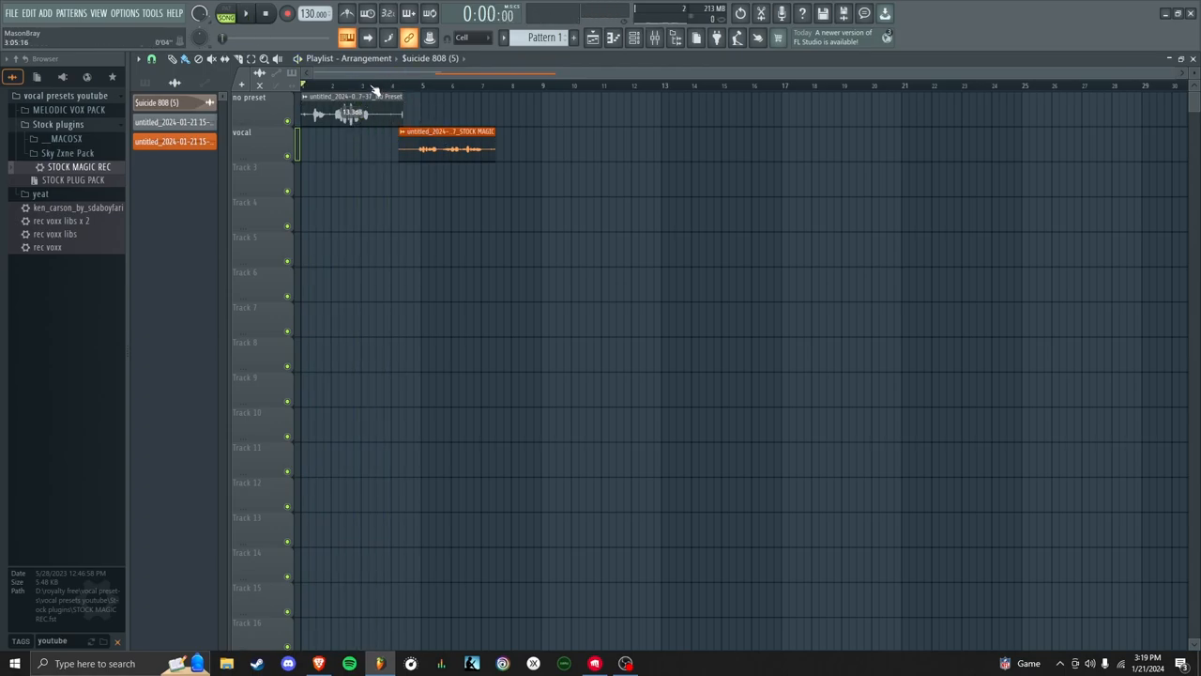
pyautogui.click(244, 13)
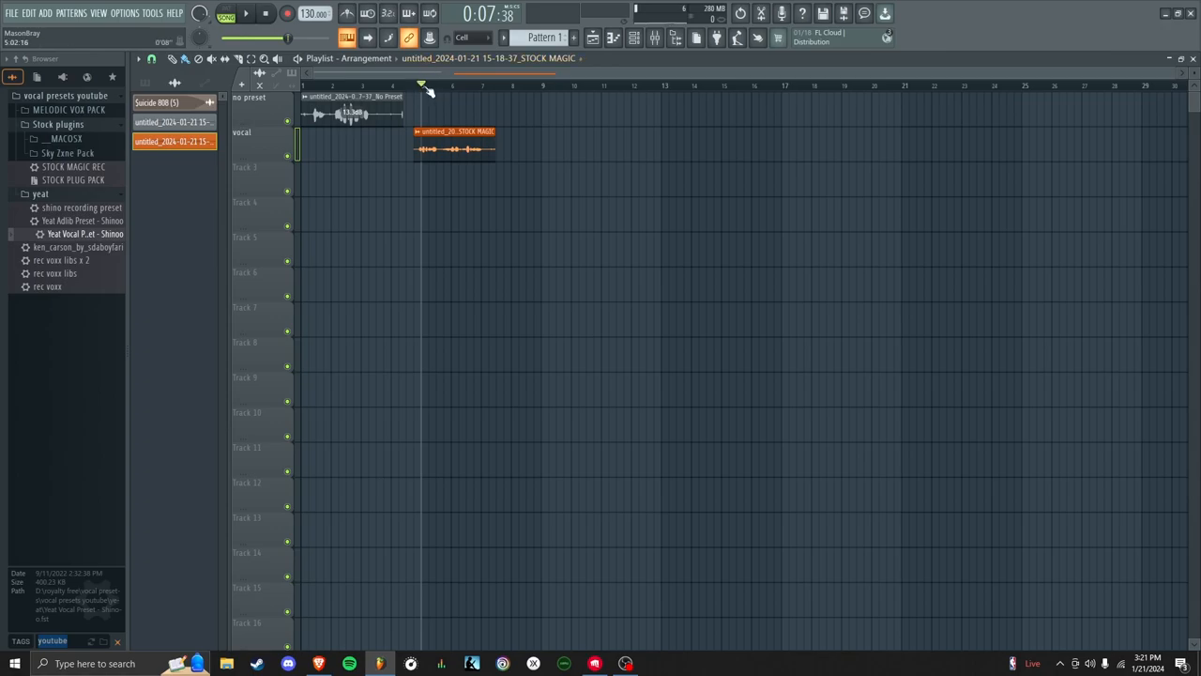
# Load the second Yeat vocal preset on a new mixer insert and set its input to In 1
pyautogui.click(338, 83)
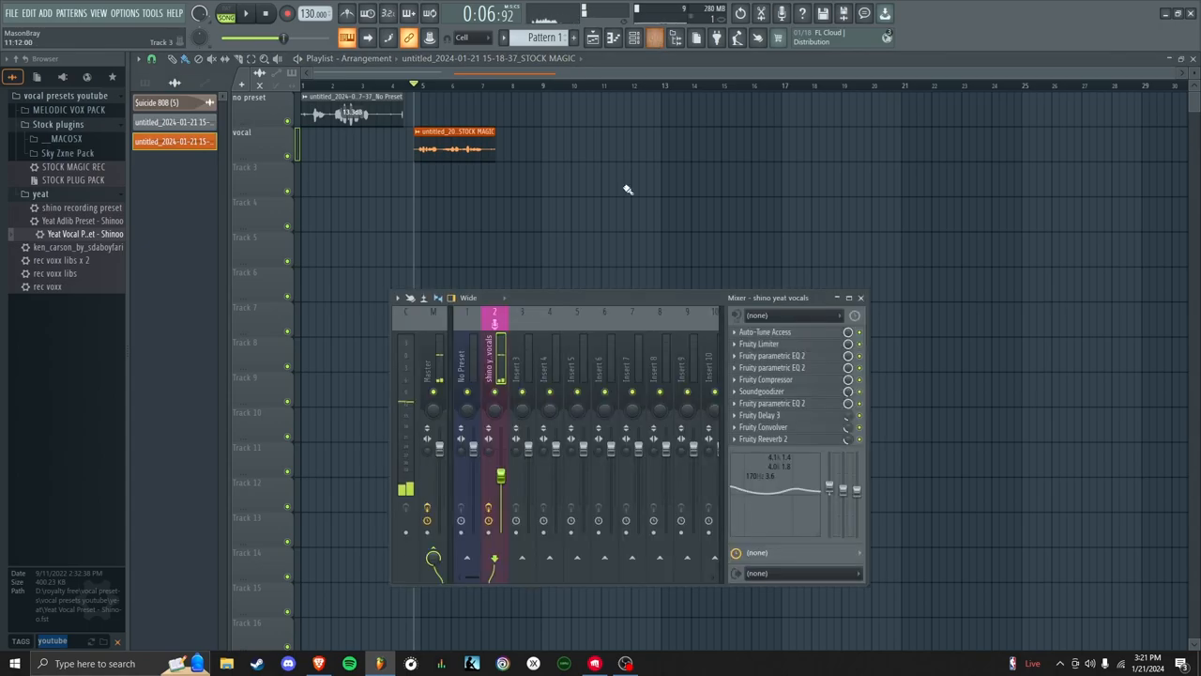
pyautogui.click(792, 315)
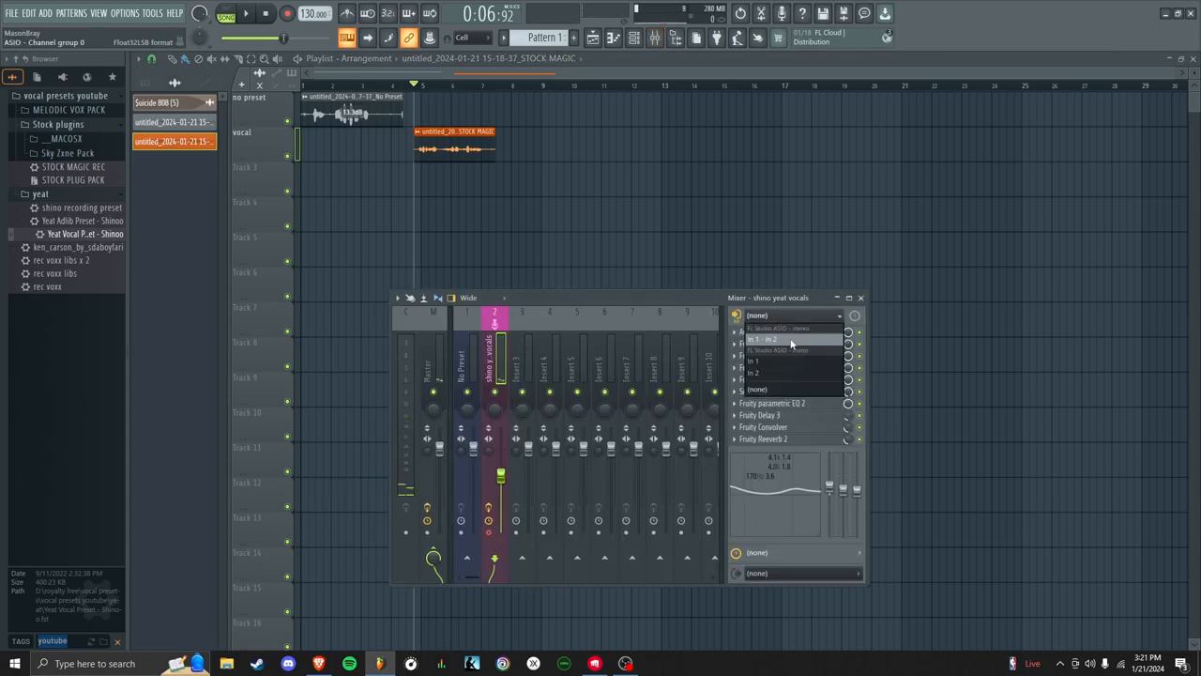
pyautogui.click(760, 338)
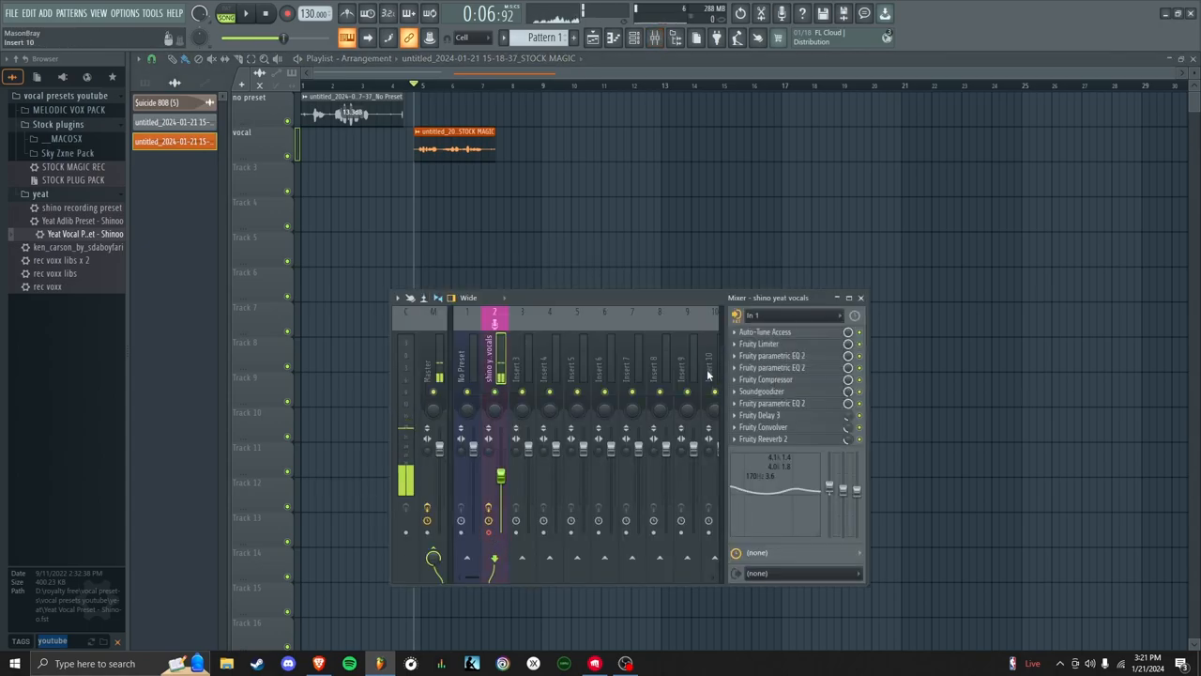